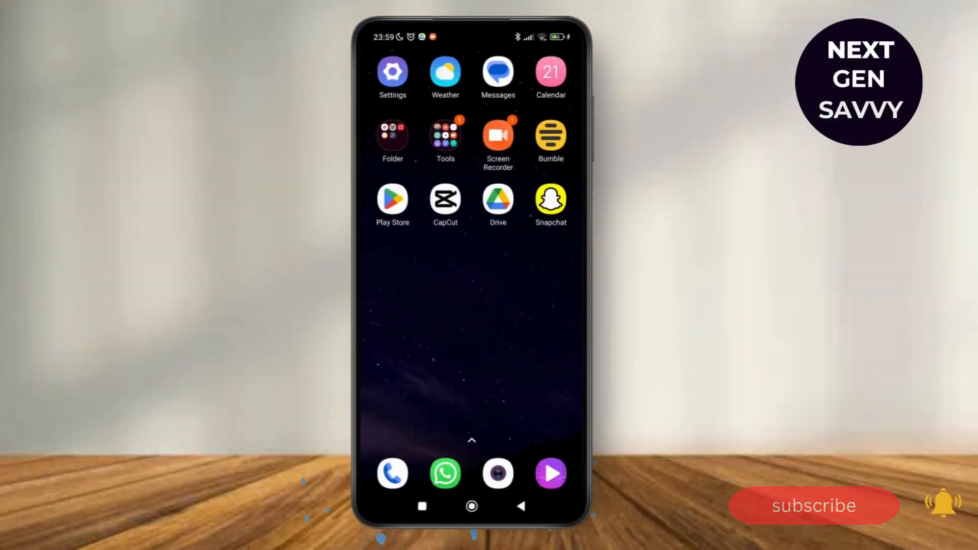
Launch the Google Play Store from its home screen icon
{"action": "left_click", "coordinate": [392, 199]}
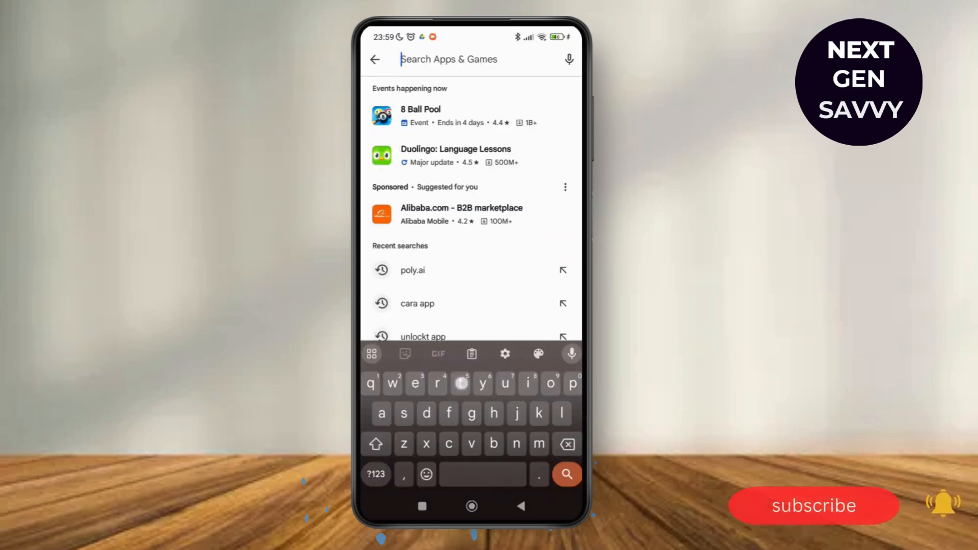
Enter 'telegram' in the Play Store search, then move over to the Settings app
{"action": "type", "text": "telegram"}
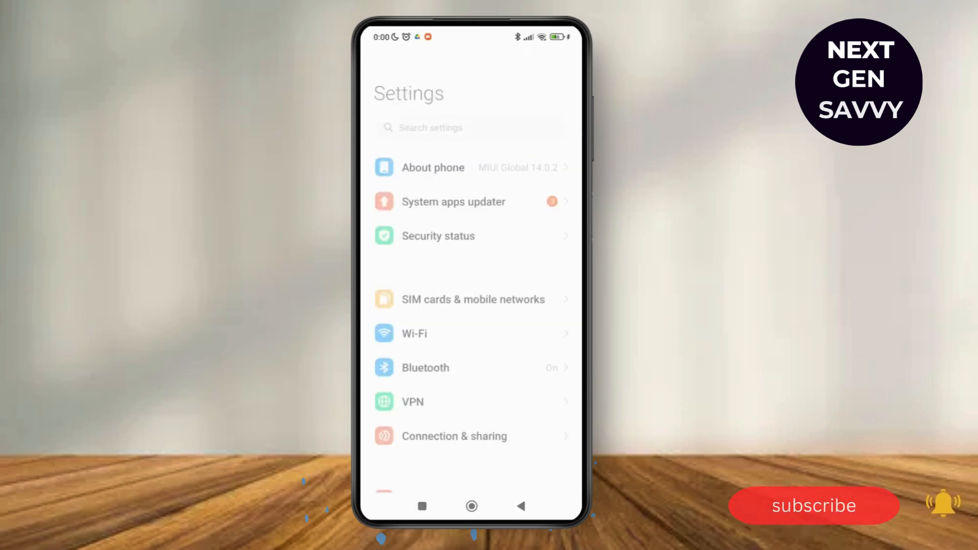
Open Apps in Settings, then Manage apps to list installed apps
{"action": "scroll", "scroll_direction": "down", "scroll_amount": 3}
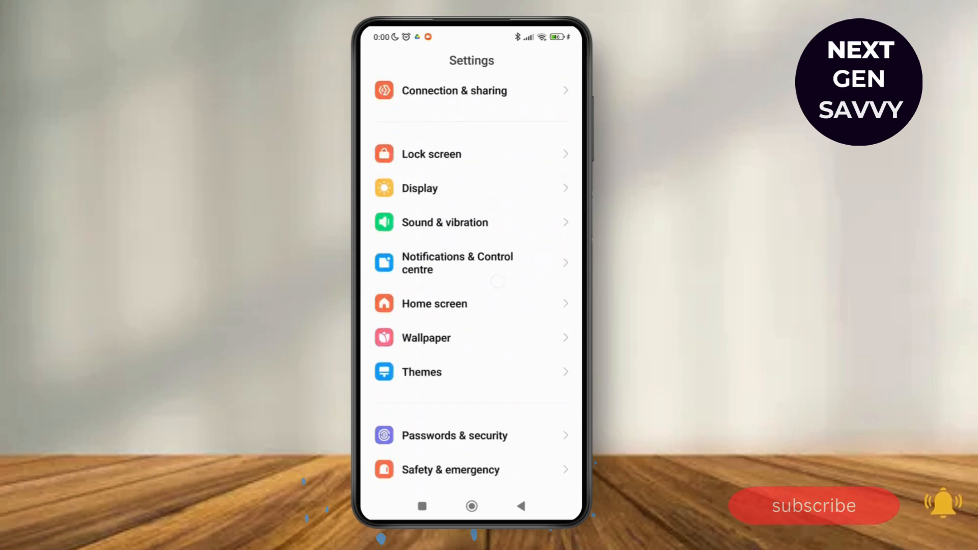
{"action": "scroll", "scroll_direction": "down", "scroll_amount": 3}
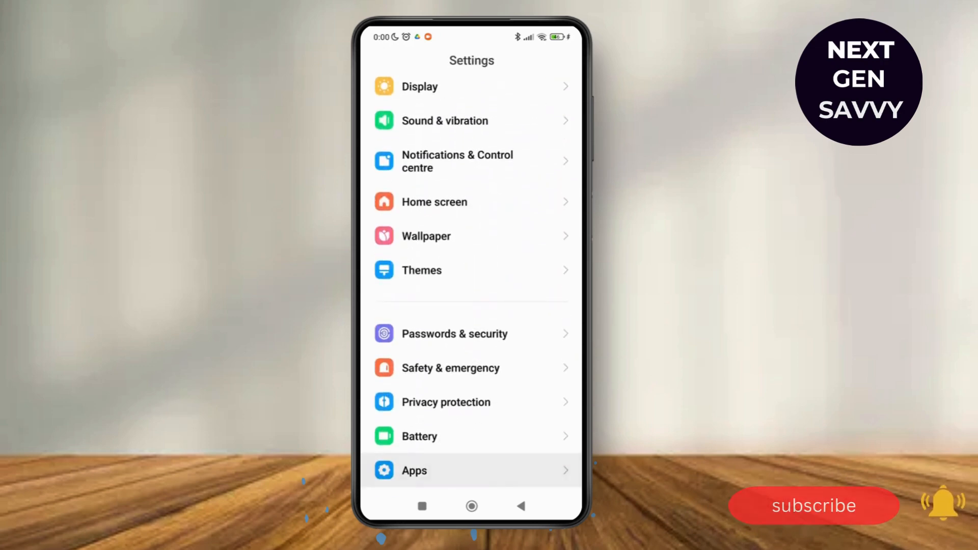
{"action": "left_click", "coordinate": [414, 471]}
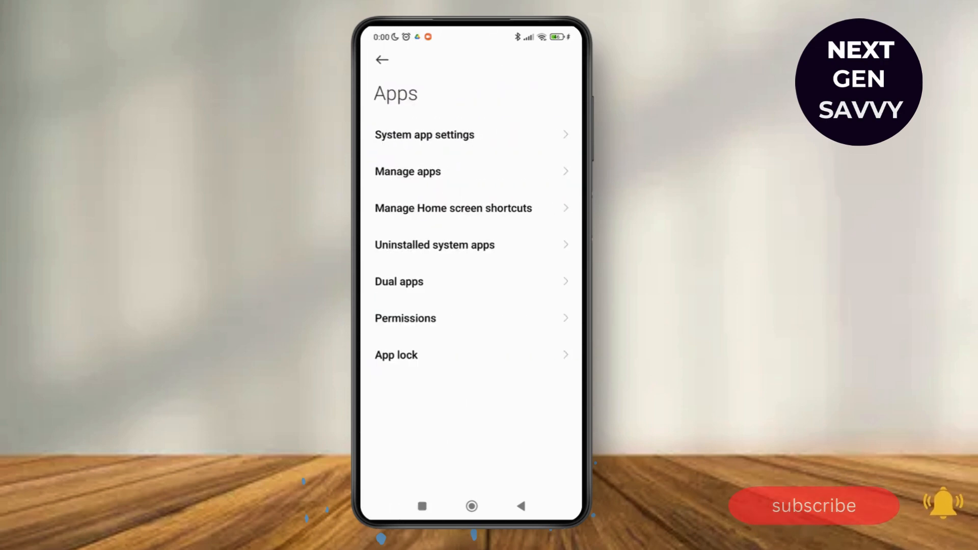
{"action": "left_click", "coordinate": [407, 171]}
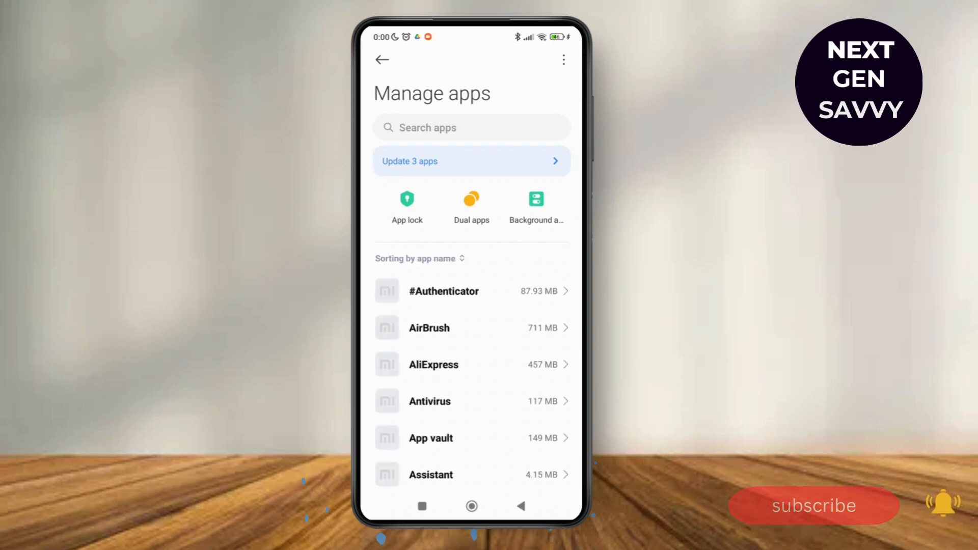
Clear Telegram's cache (128 MB down to 126 MB) and open its App permissions
{"action": "scroll", "scroll_direction": "down", "scroll_amount": 3}
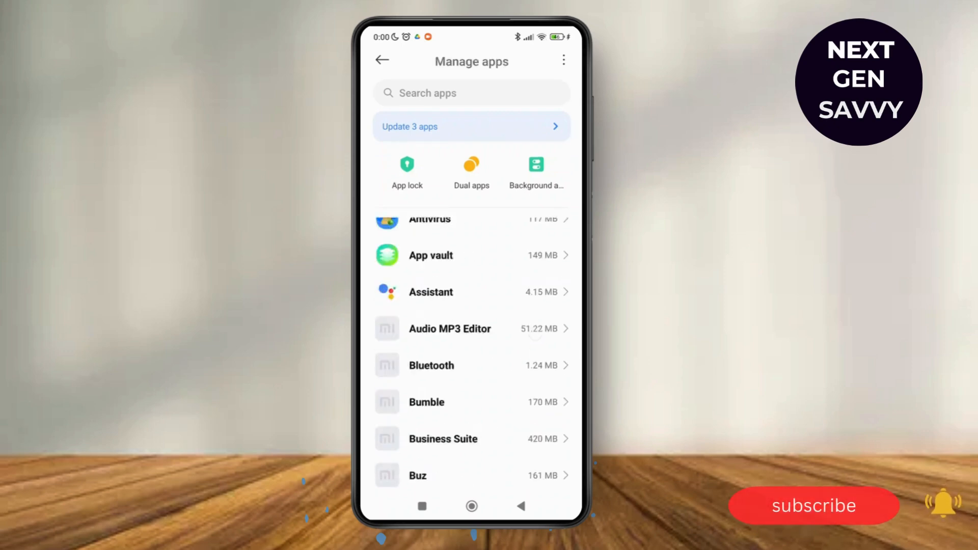
{"action": "scroll", "scroll_direction": "down", "scroll_amount": 3}
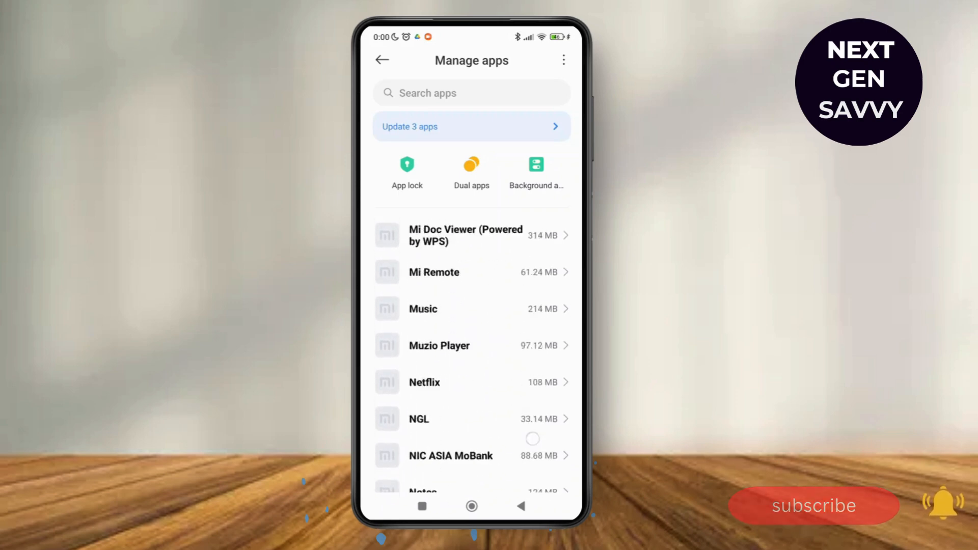
{"action": "scroll", "scroll_direction": "down", "scroll_amount": 3}
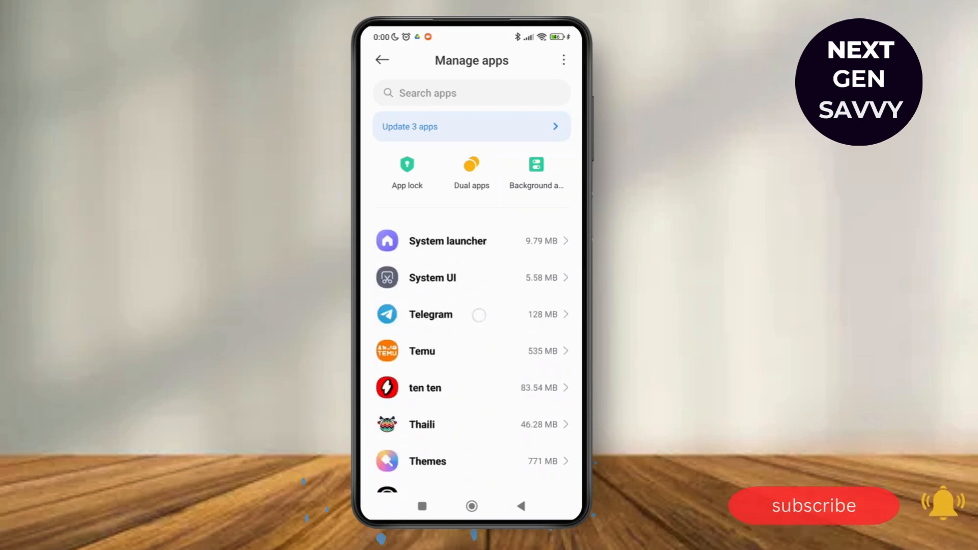
{"action": "left_click", "coordinate": [430, 314]}
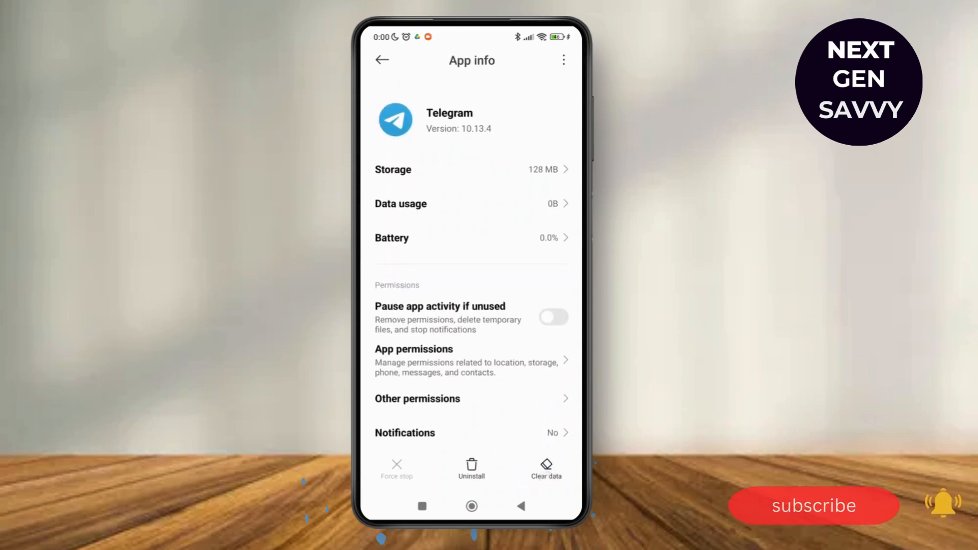
{"action": "left_click", "coordinate": [545, 468]}
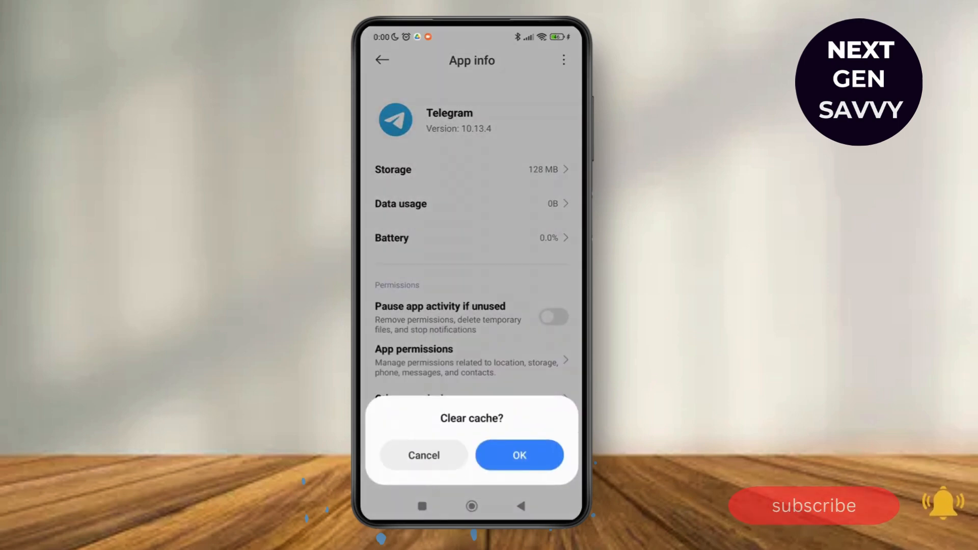
{"action": "left_click", "coordinate": [519, 455]}
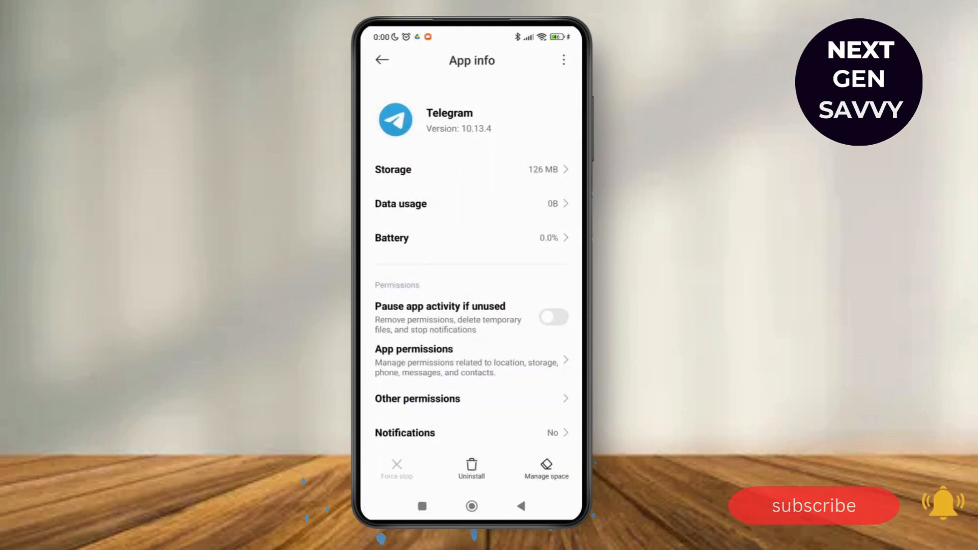
{"action": "left_click", "coordinate": [414, 349]}
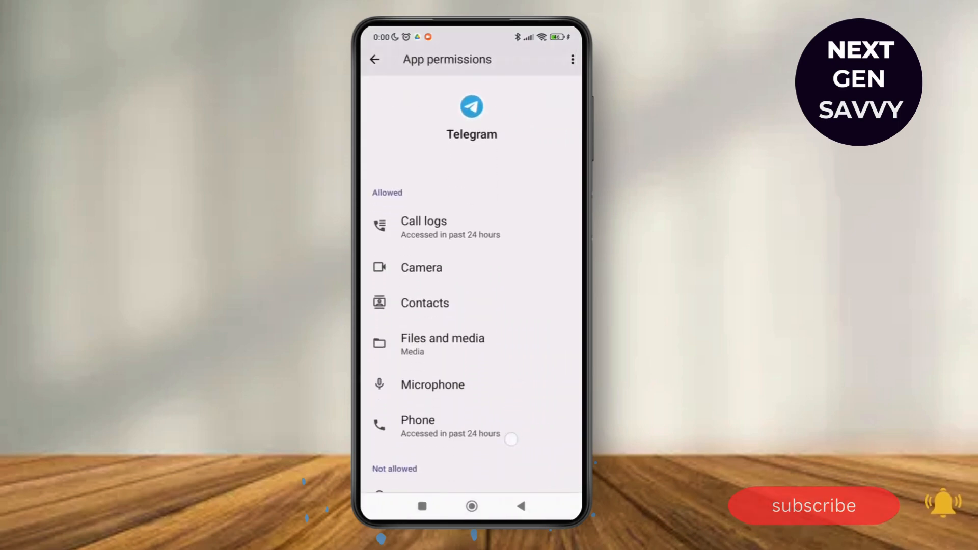
{"action": "scroll", "scroll_direction": "down", "scroll_amount": 3}
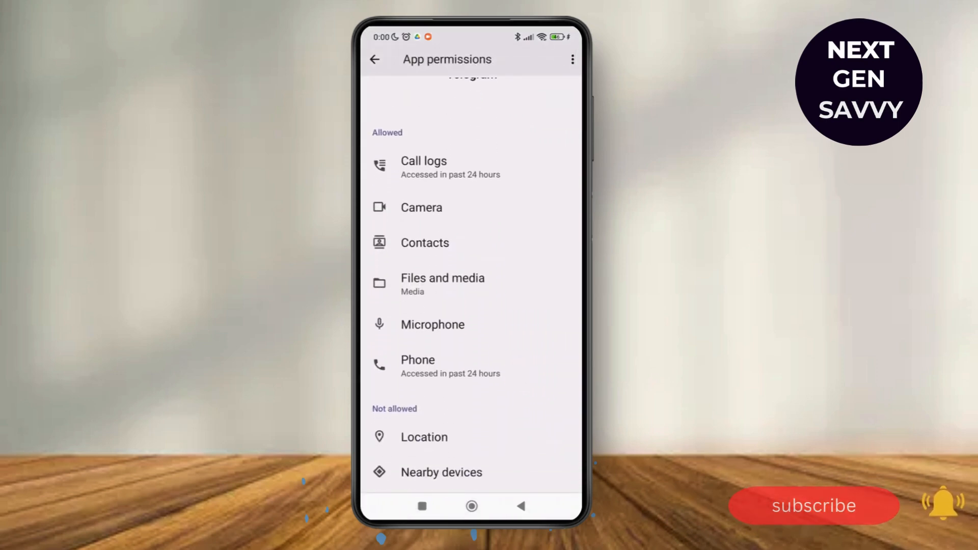